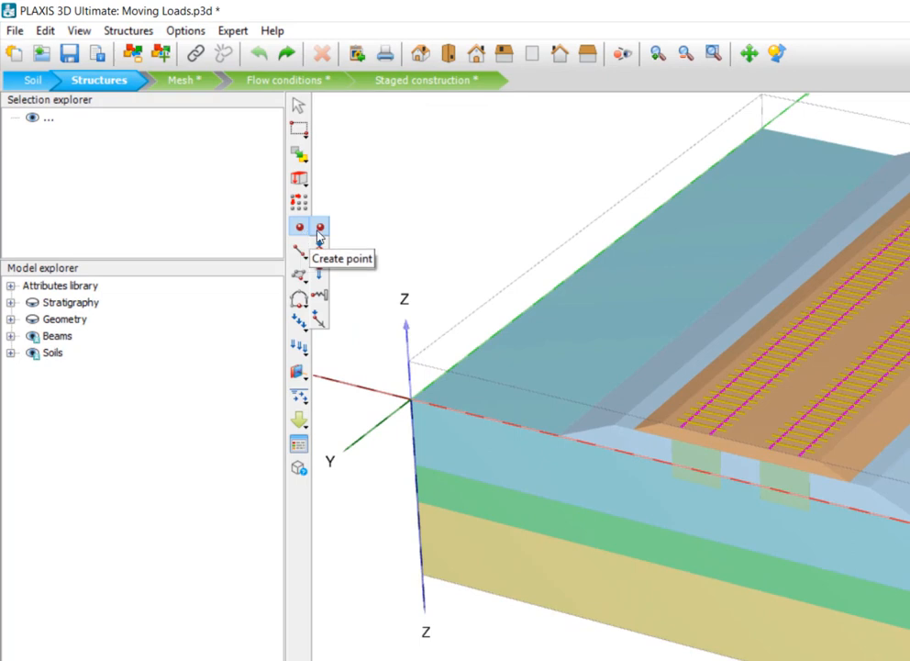
{"action": "mouse_move", "coordinate": [316, 321]}
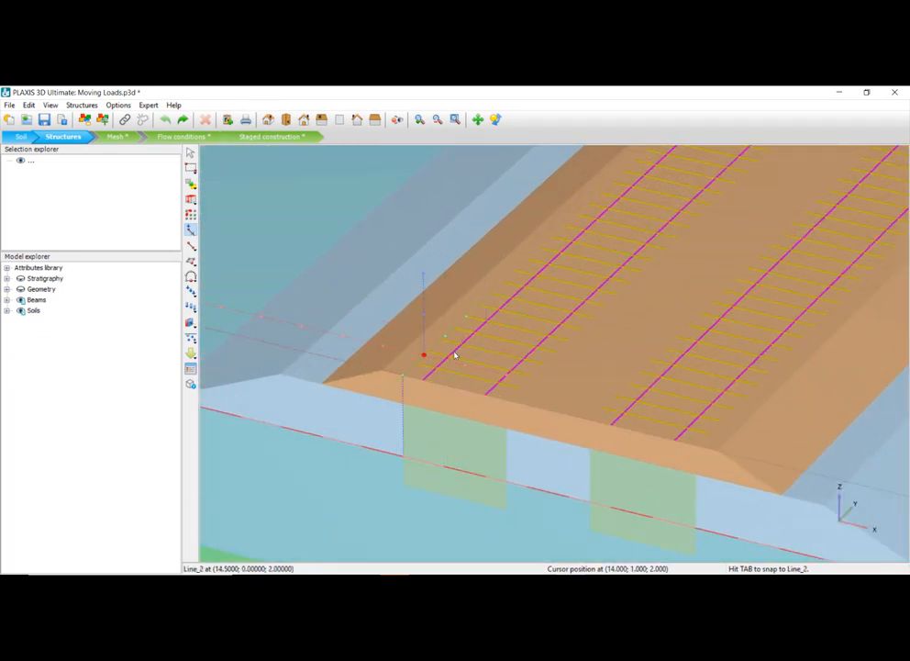
Place point loads snapped onto Line_2 and Line_3 at the near-track rail starts.
{"action": "key", "text": "Tab"}
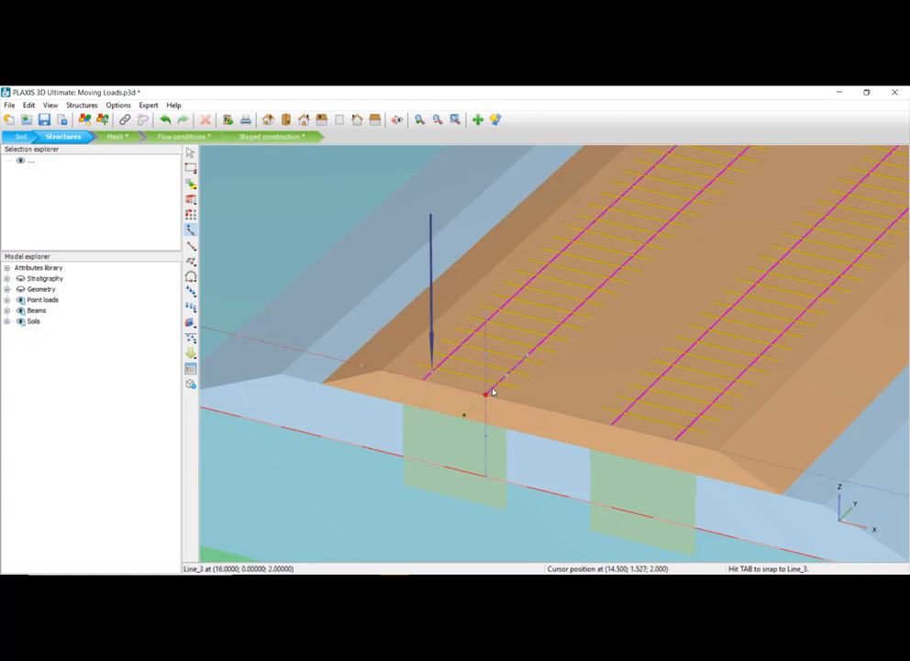
{"action": "key", "text": "Tab"}
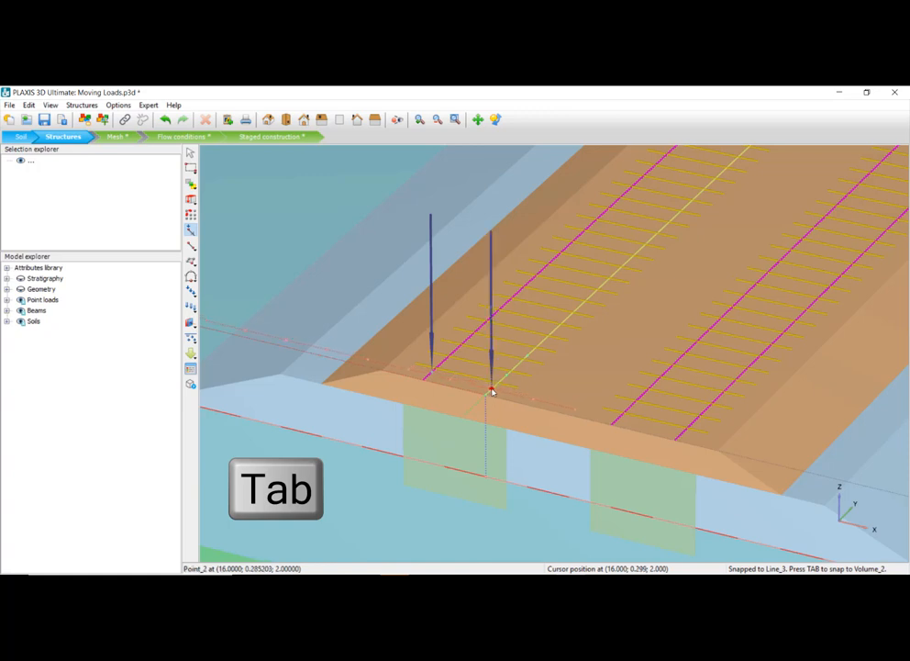
{"action": "key", "text": "Tab"}
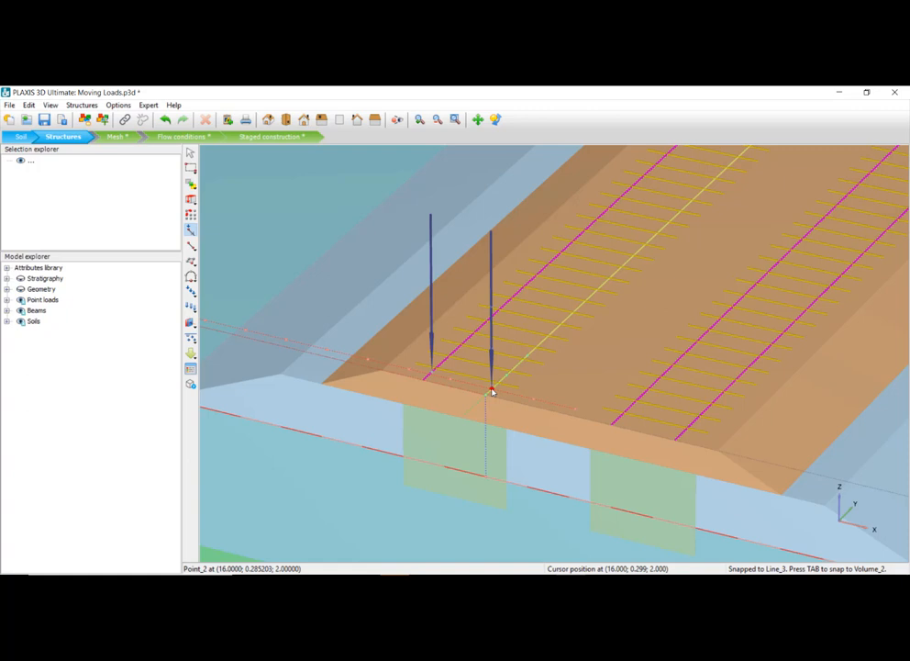
{"action": "left_click", "coordinate": [492, 392]}
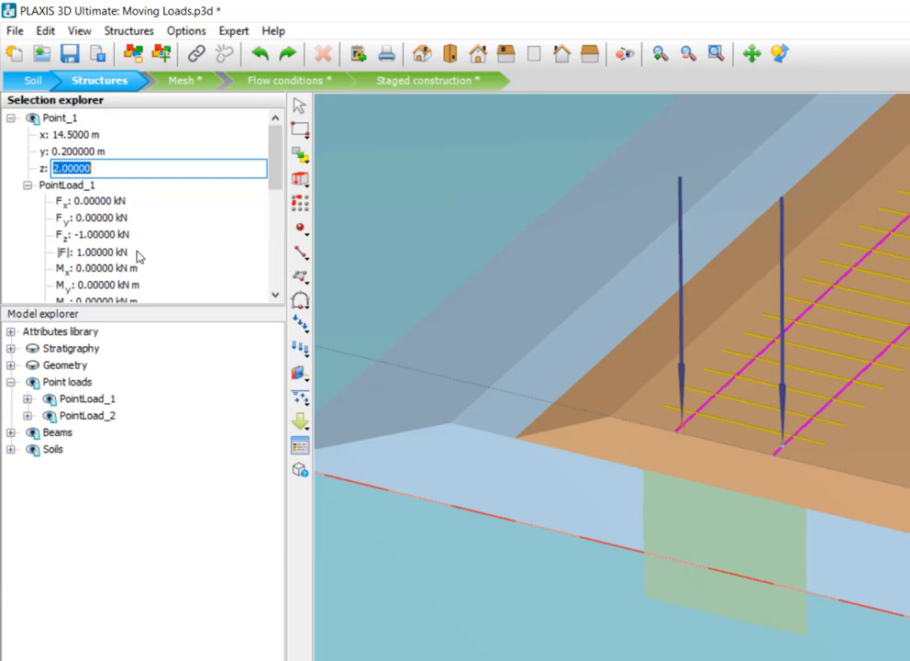
Set Fz to -150 kN for PointLoad_1 and PointLoad_2.
{"action": "left_click", "coordinate": [96, 235]}
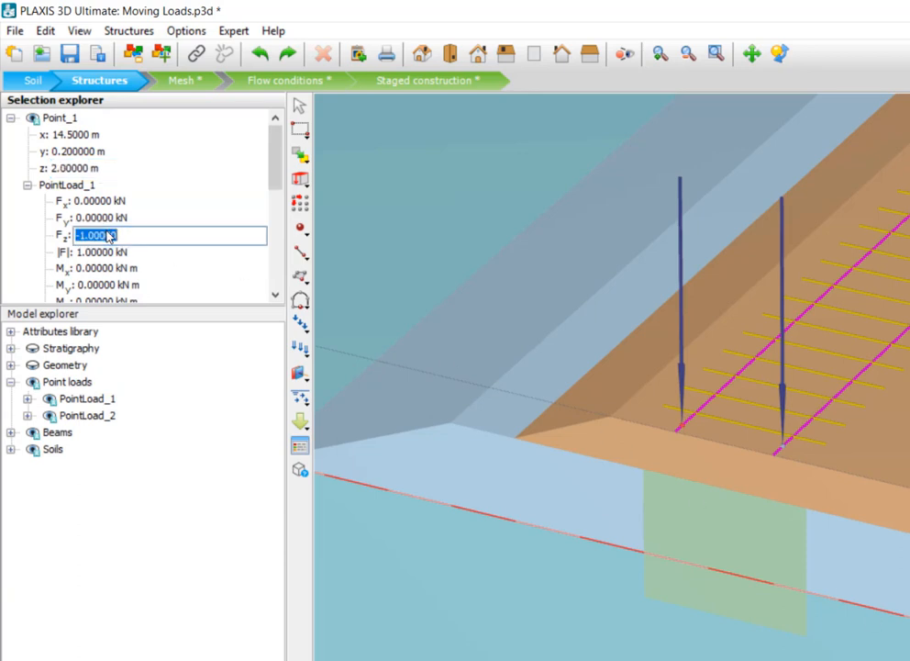
{"action": "type", "text": "-150.000"}
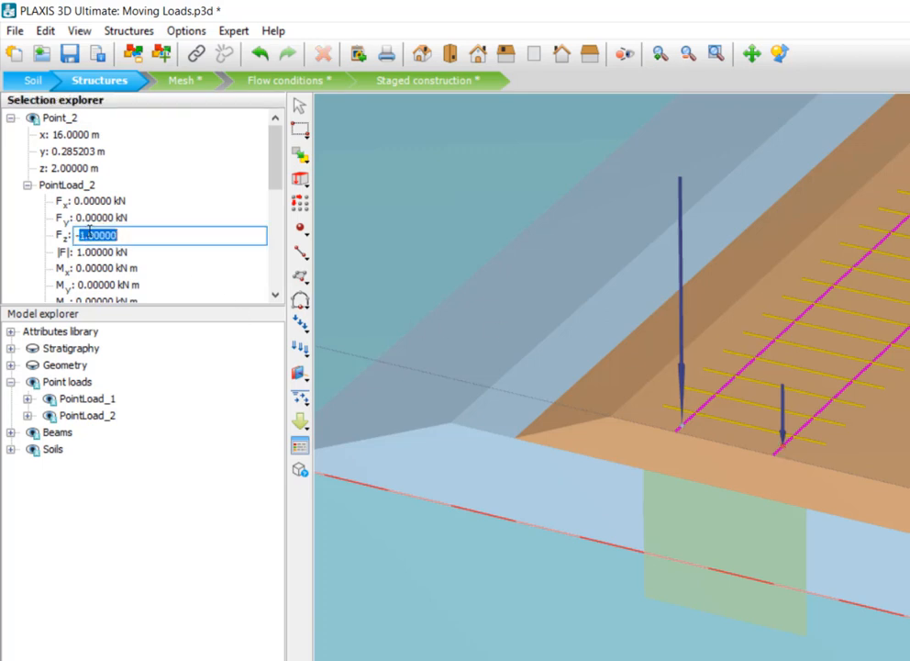
{"action": "type", "text": "-150.000"}
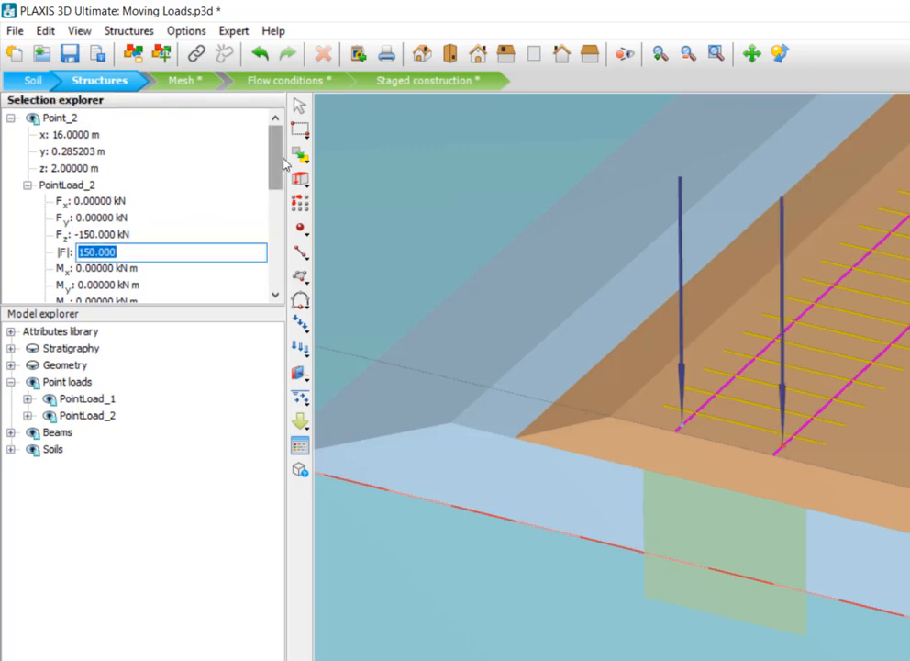
{"action": "scroll", "scroll_direction": "down", "scroll_amount": 3}
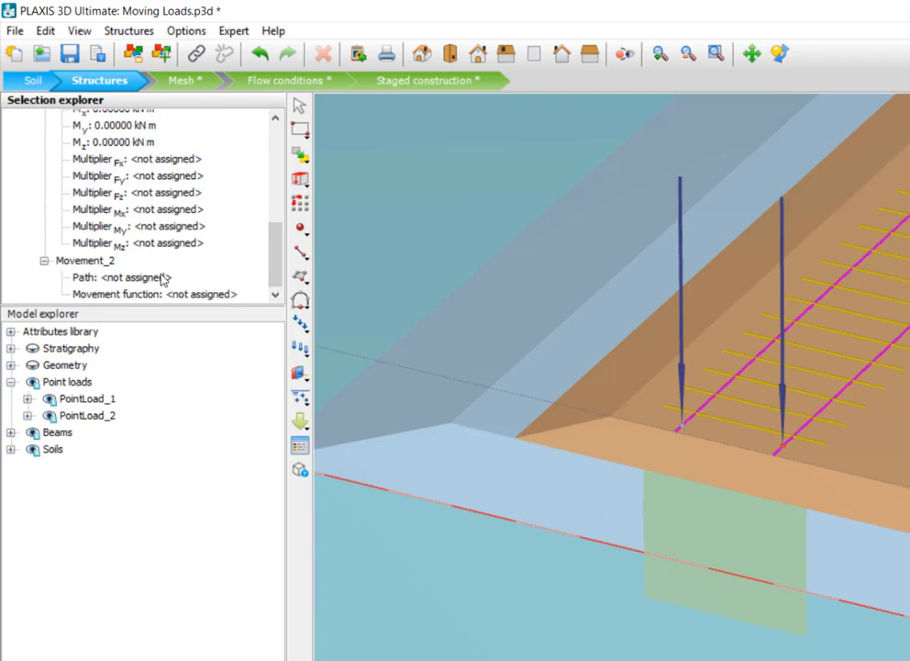
Assign the rail line as PointLoad_2's movement path, running to y = 35 m.
{"action": "left_click", "coordinate": [179, 277]}
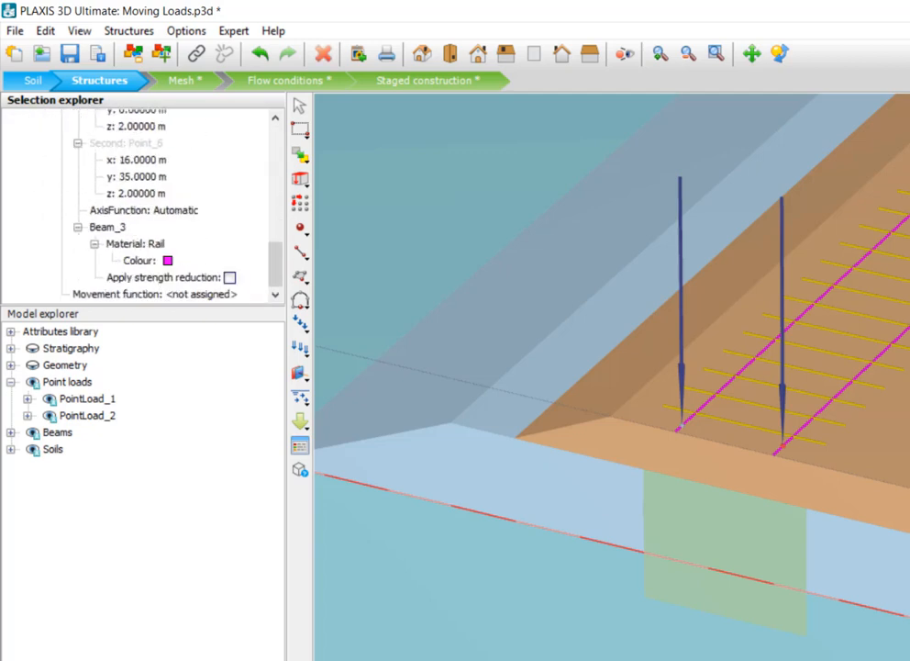
{"action": "mouse_move", "coordinate": [784, 450]}
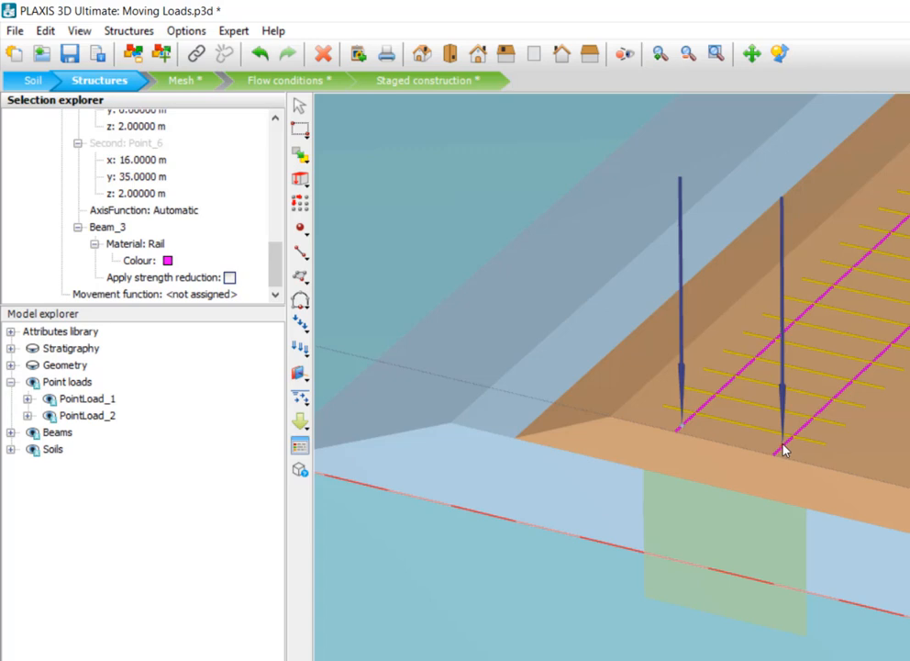
{"action": "mouse_move", "coordinate": [749, 466]}
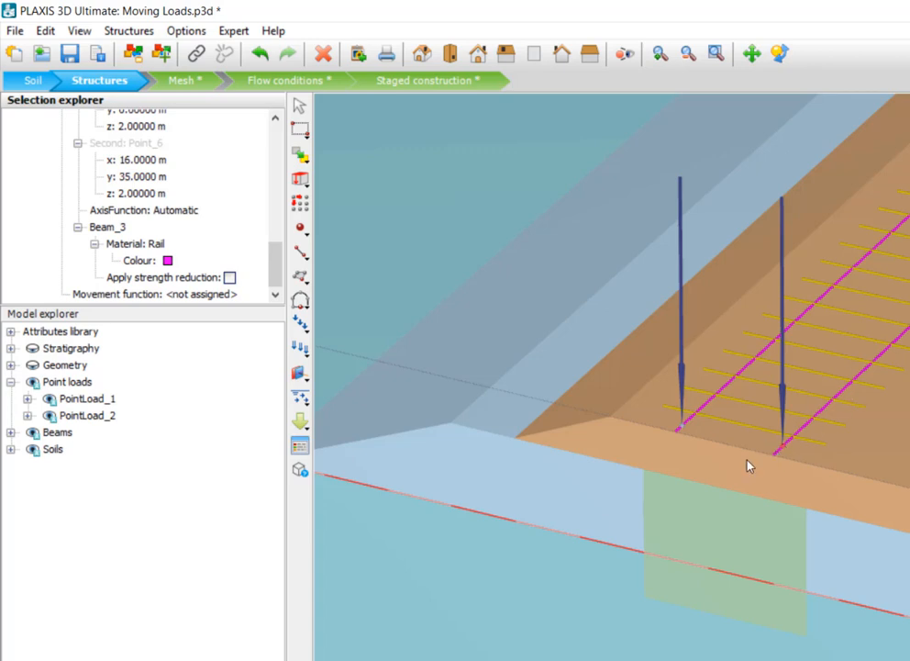
{"action": "mouse_move", "coordinate": [818, 432]}
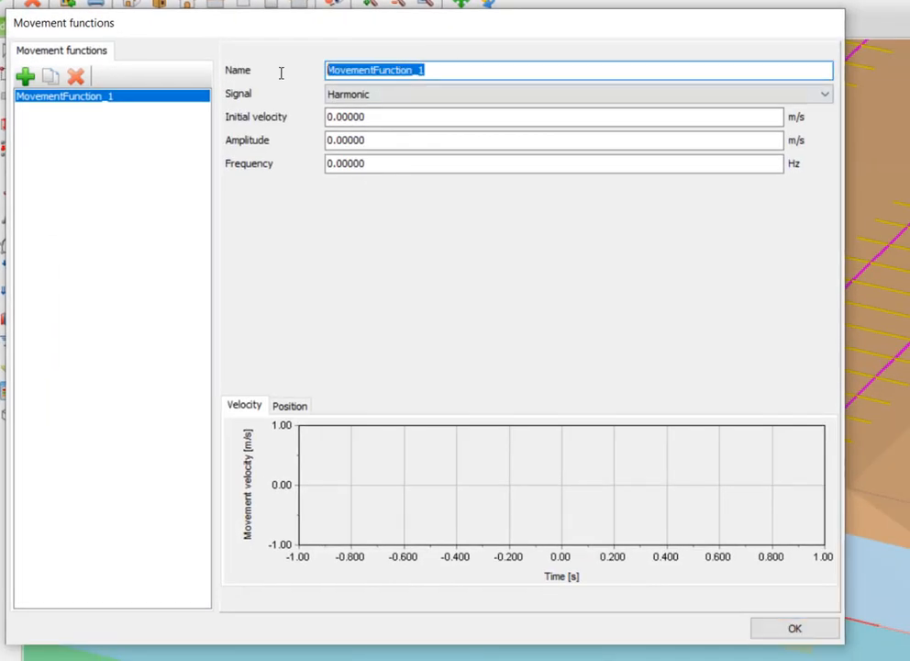
{"action": "mouse_move", "coordinate": [284, 83]}
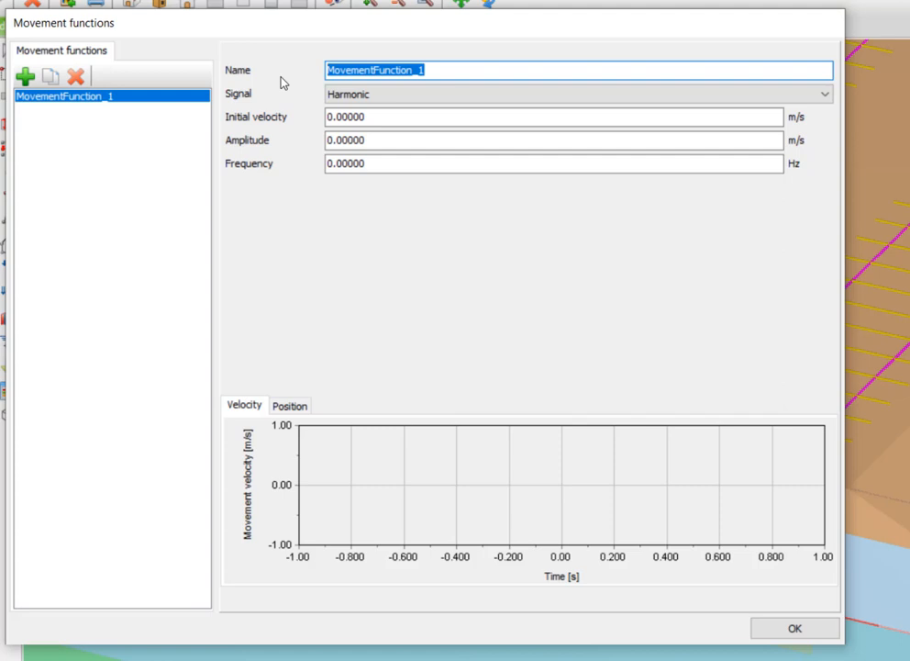
Create the Linear movement function Train_Speed with 35 m/s initial velocity.
{"action": "type", "text": "Train_Speed"}
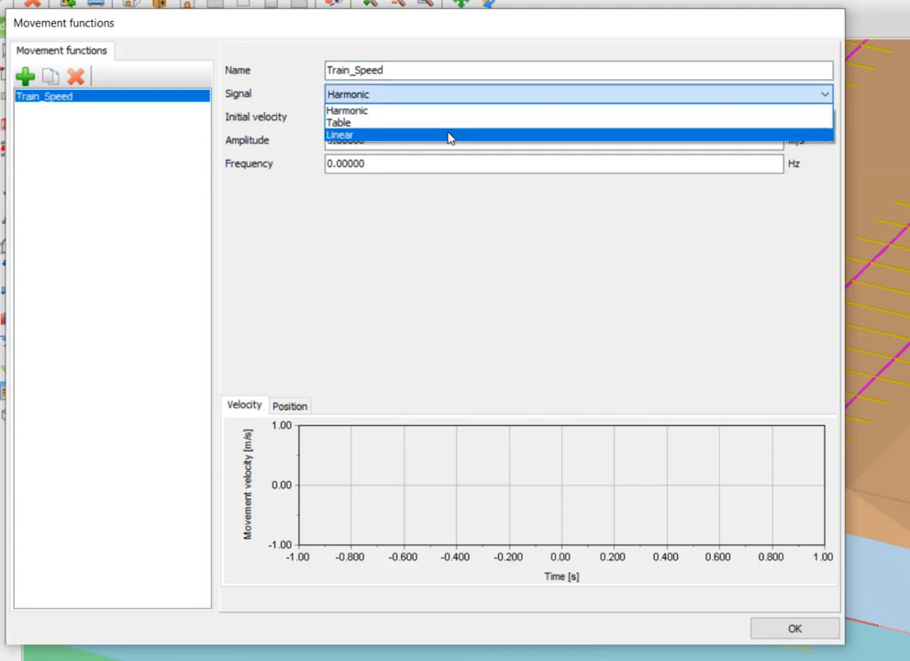
{"action": "left_click", "coordinate": [340, 135]}
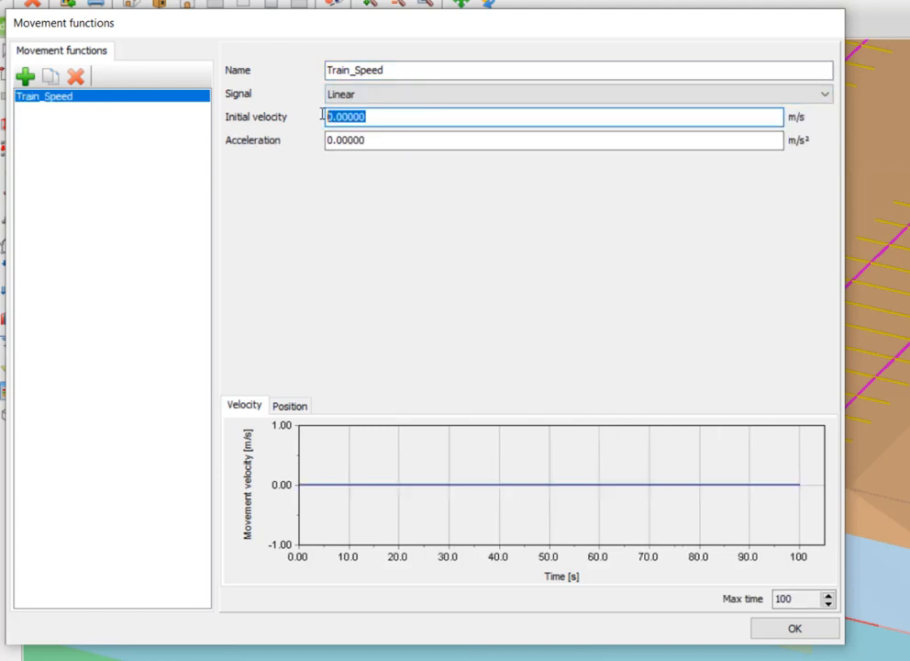
{"action": "type", "text": "35"}
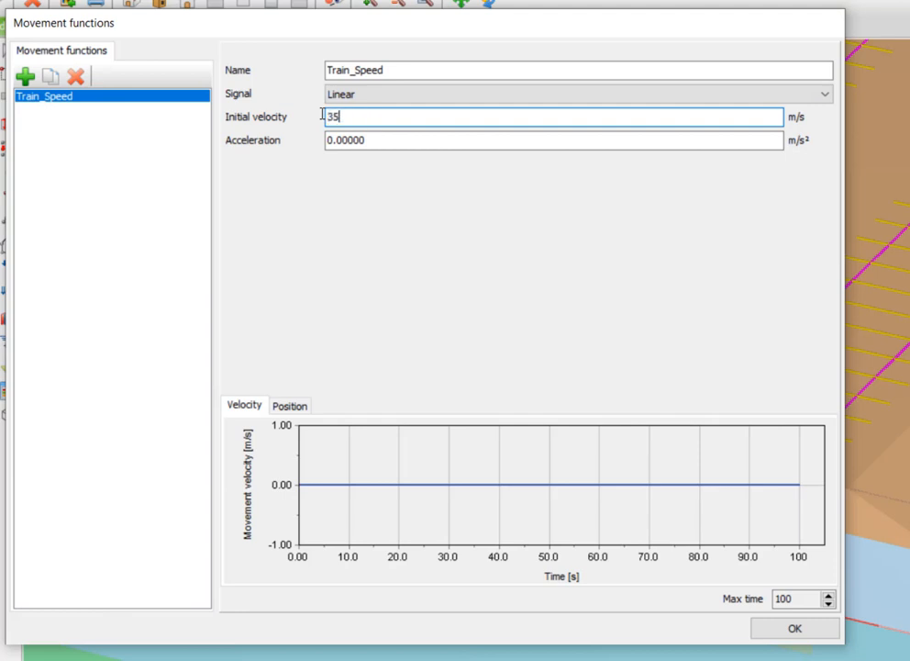
{"action": "key", "text": "Tab"}
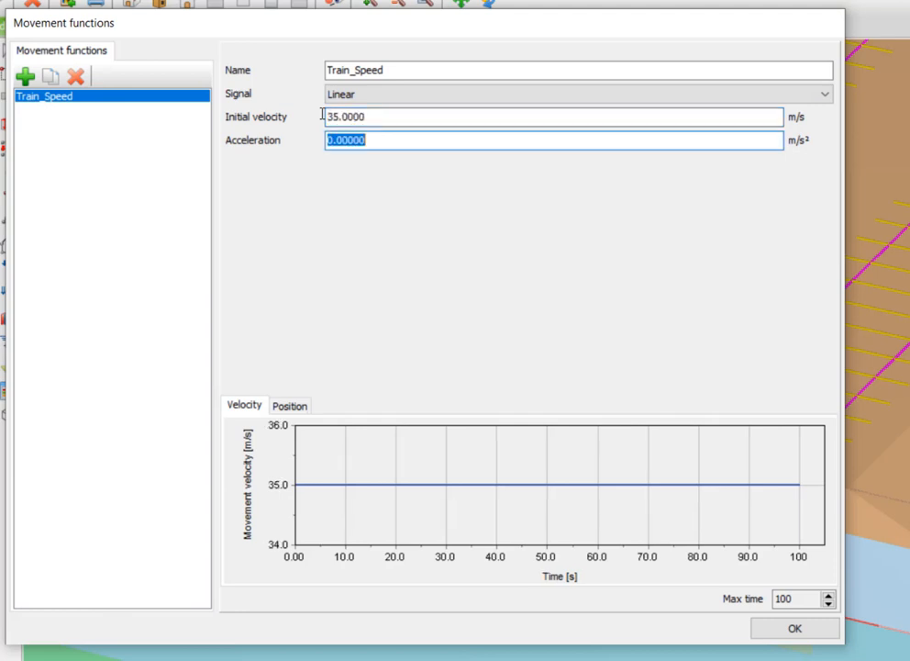
{"action": "mouse_move", "coordinate": [801, 505]}
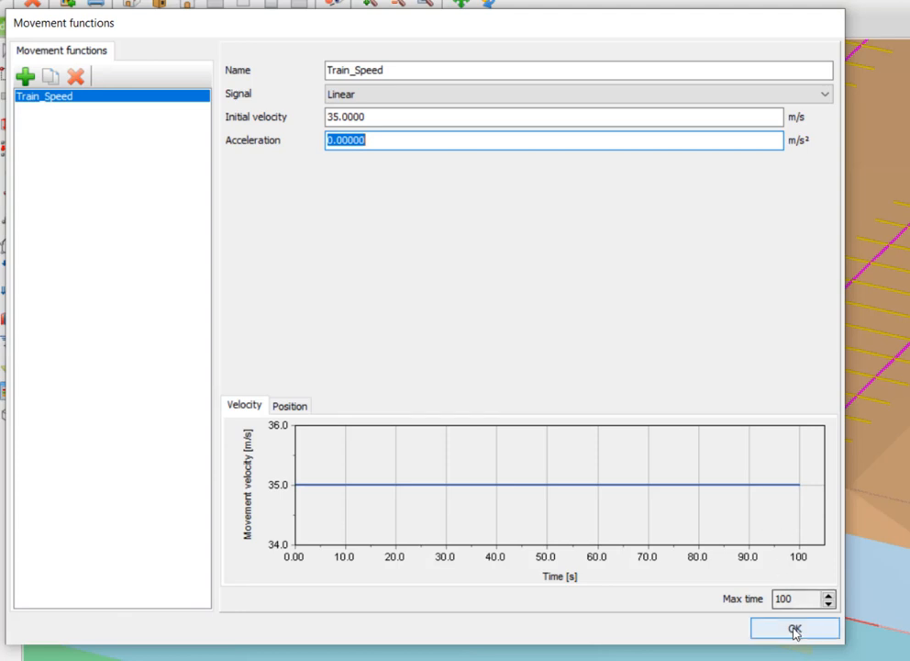
{"action": "left_click", "coordinate": [793, 627]}
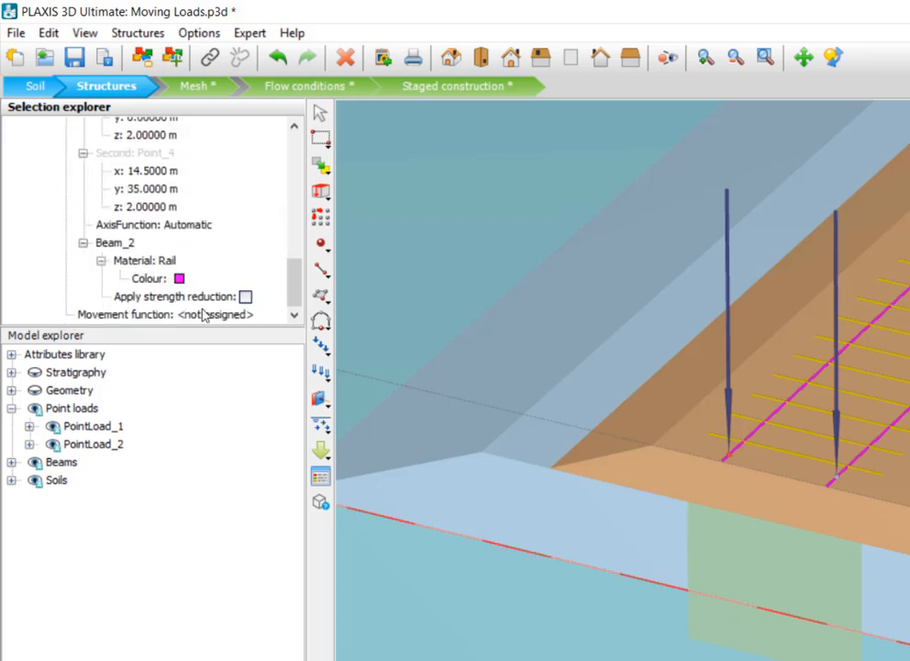
Set PointLoad_1's movement function to Train_Speed and select both load points.
{"action": "left_click", "coordinate": [211, 313]}
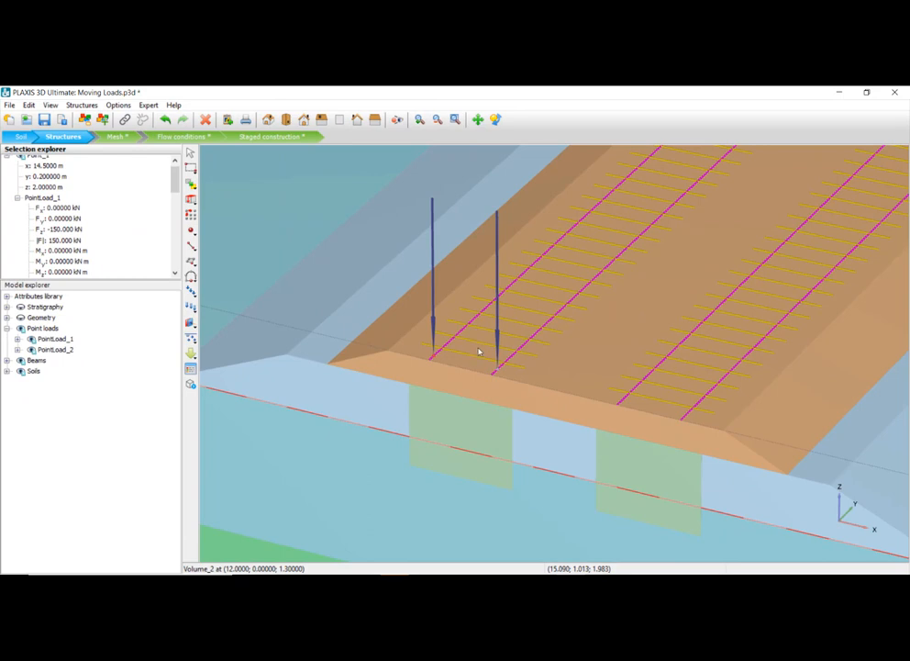
{"action": "mouse_move", "coordinate": [500, 372]}
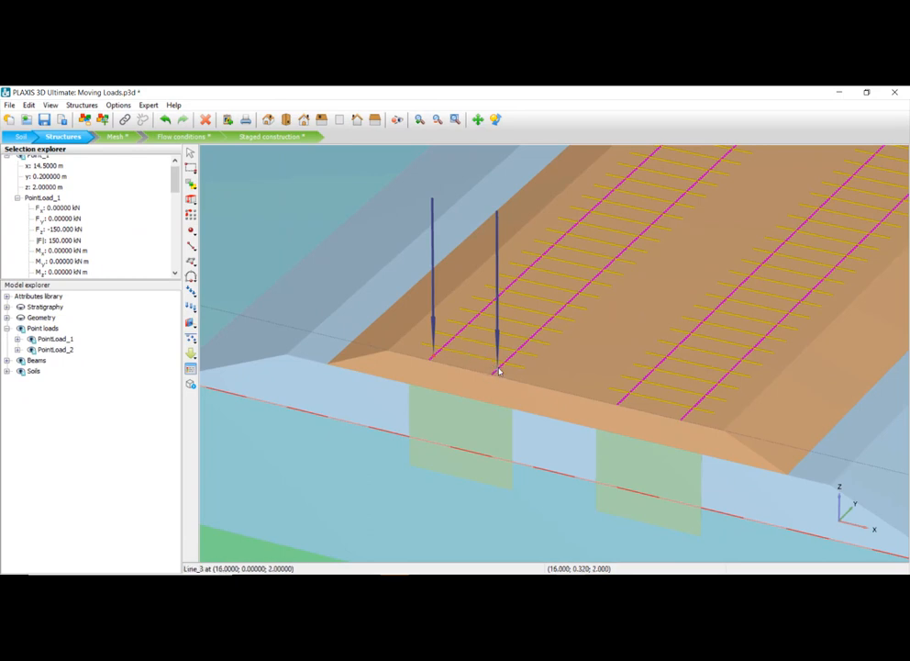
{"action": "mouse_move", "coordinate": [498, 372]}
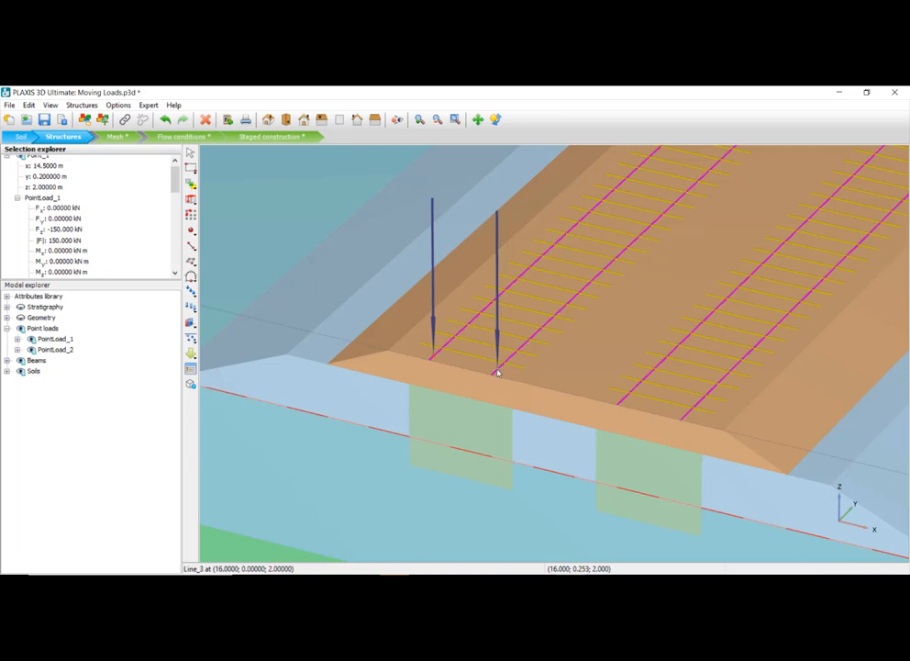
{"action": "left_click", "coordinate": [496, 371]}
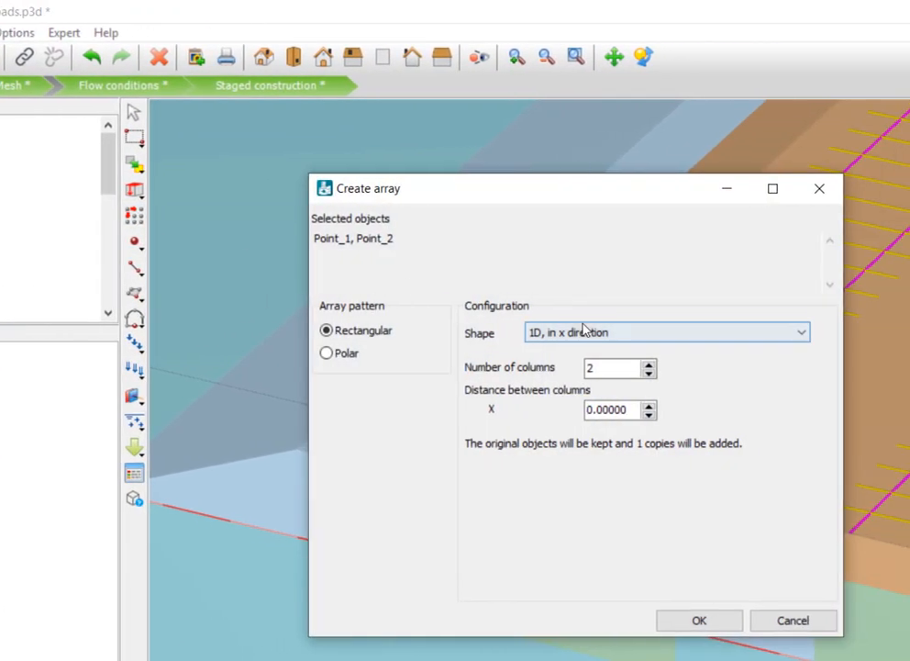
Array the two load points along the y direction with 2.5 m spacing.
{"action": "left_click", "coordinate": [665, 332]}
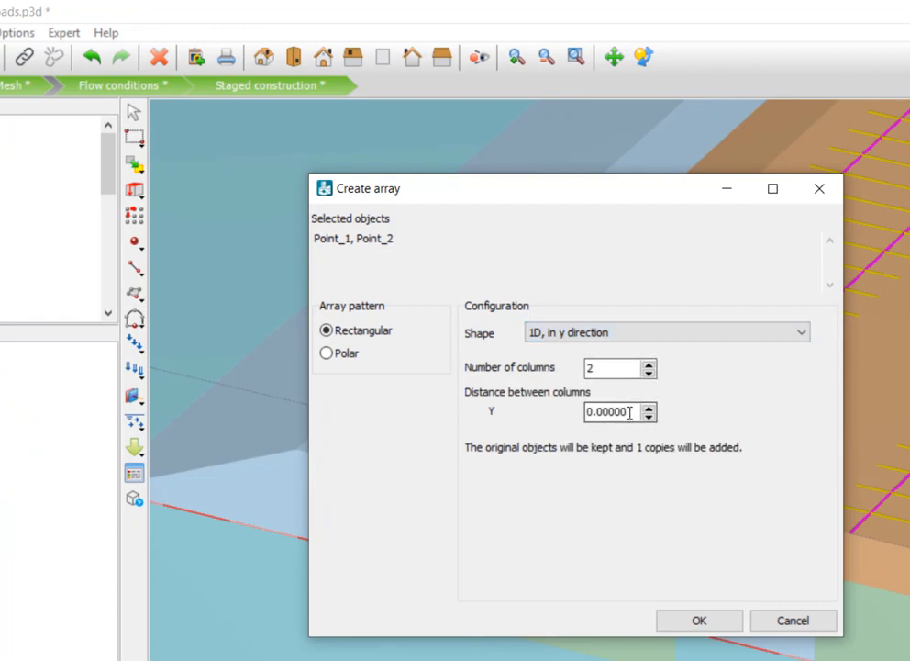
{"action": "type", "text": "2.5"}
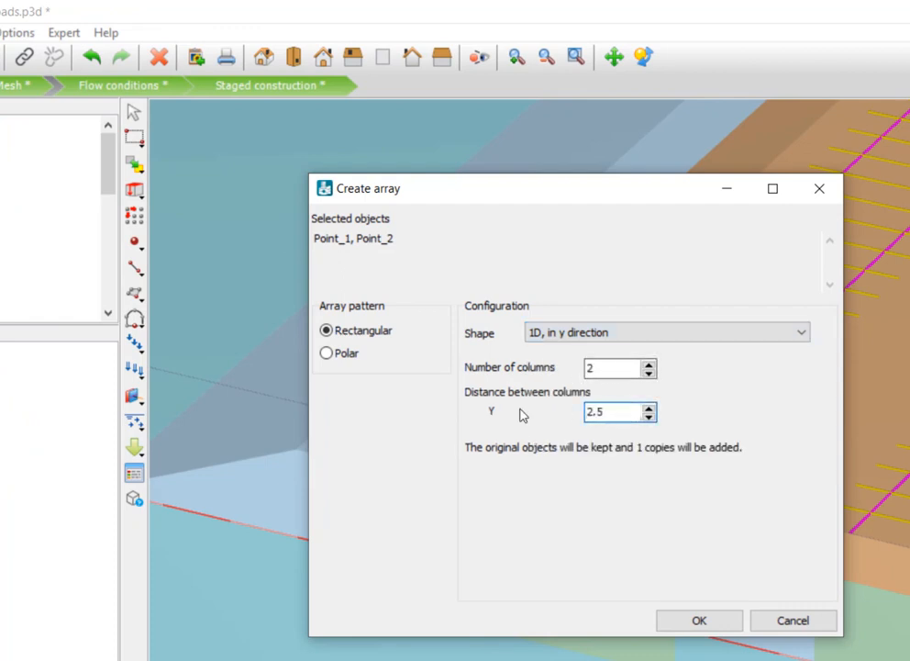
{"action": "left_click", "coordinate": [615, 411]}
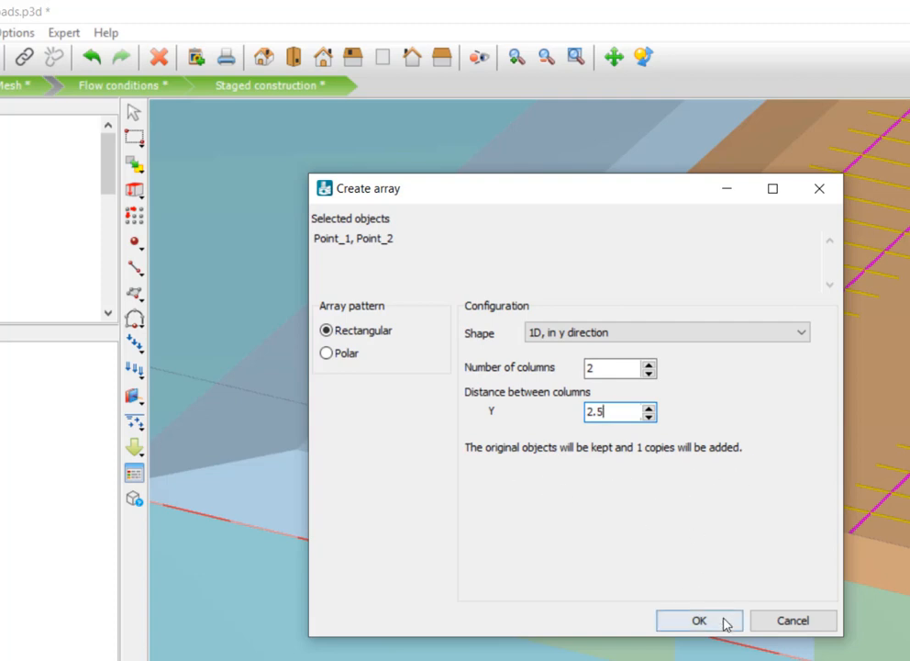
{"action": "left_click", "coordinate": [698, 621]}
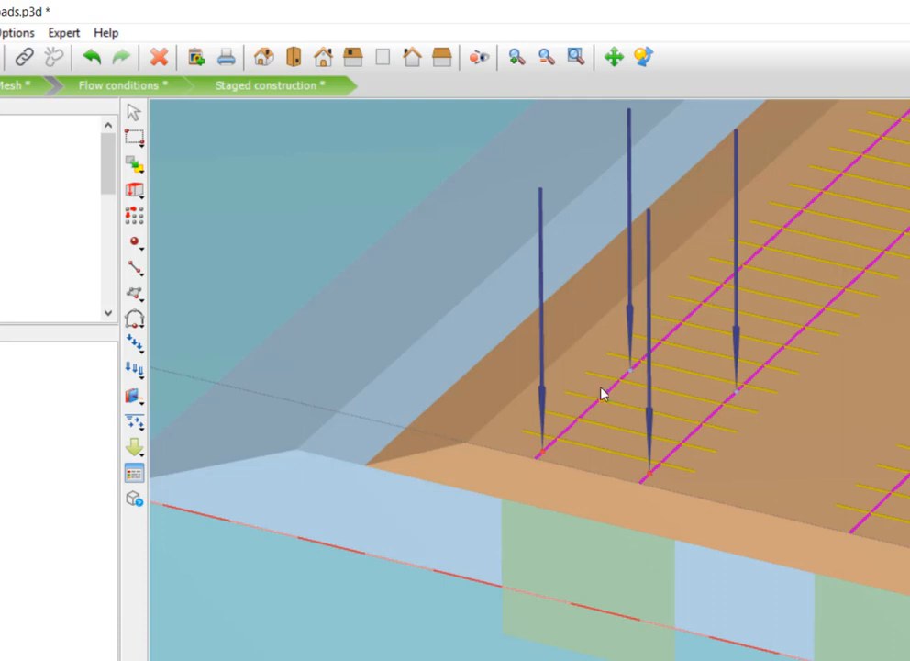
{"action": "mouse_move", "coordinate": [620, 383]}
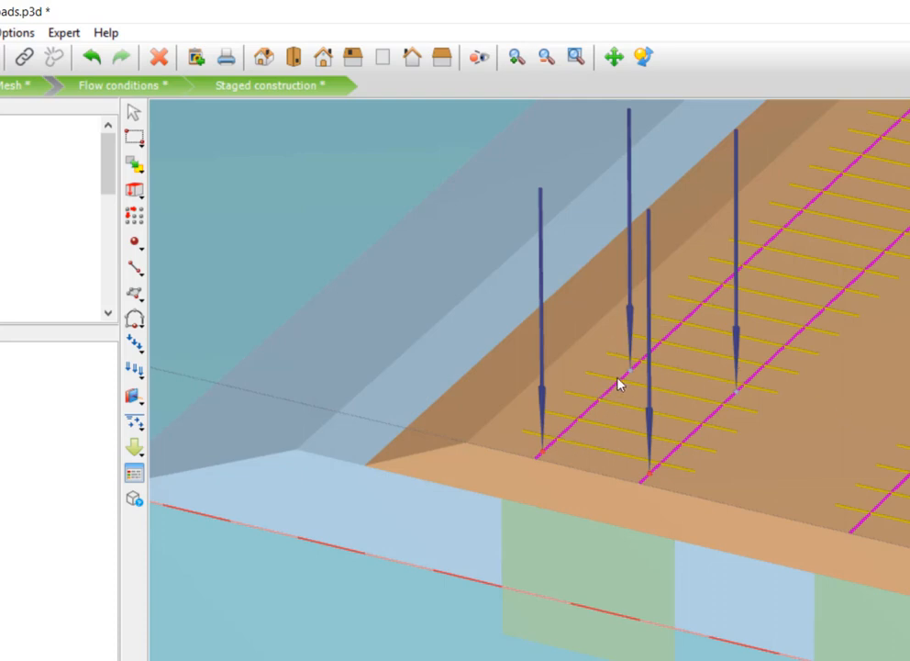
{"action": "mouse_move", "coordinate": [642, 374]}
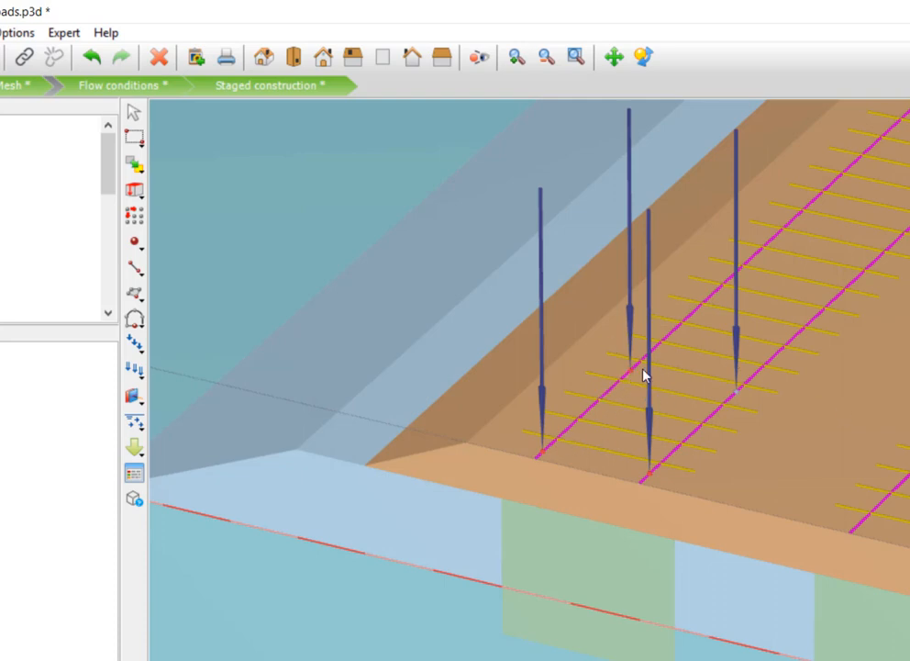
{"action": "mouse_move", "coordinate": [742, 399]}
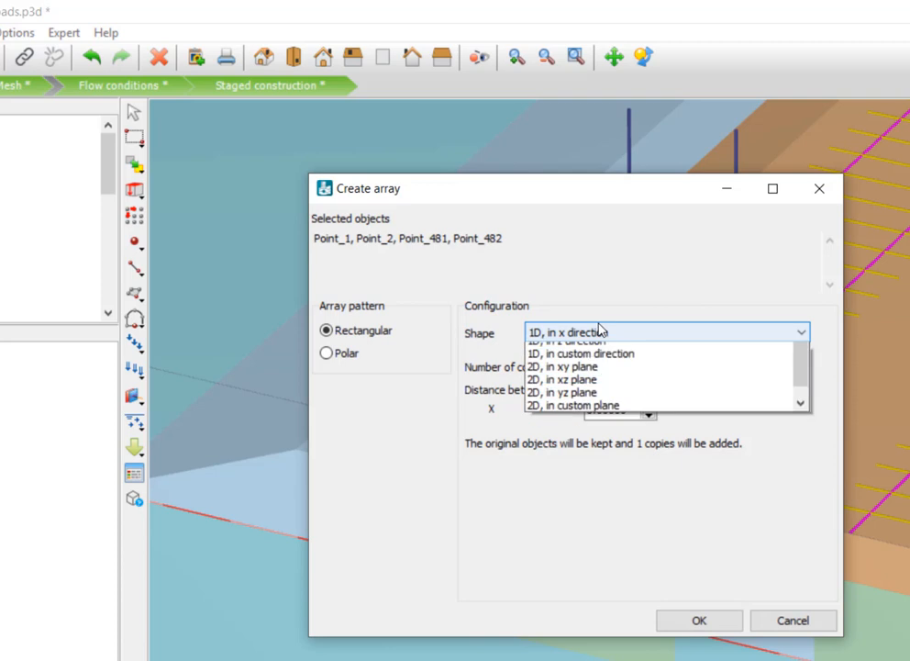
Array the four point loads 19 m along y, giving eight loads.
{"action": "left_click", "coordinate": [567, 342]}
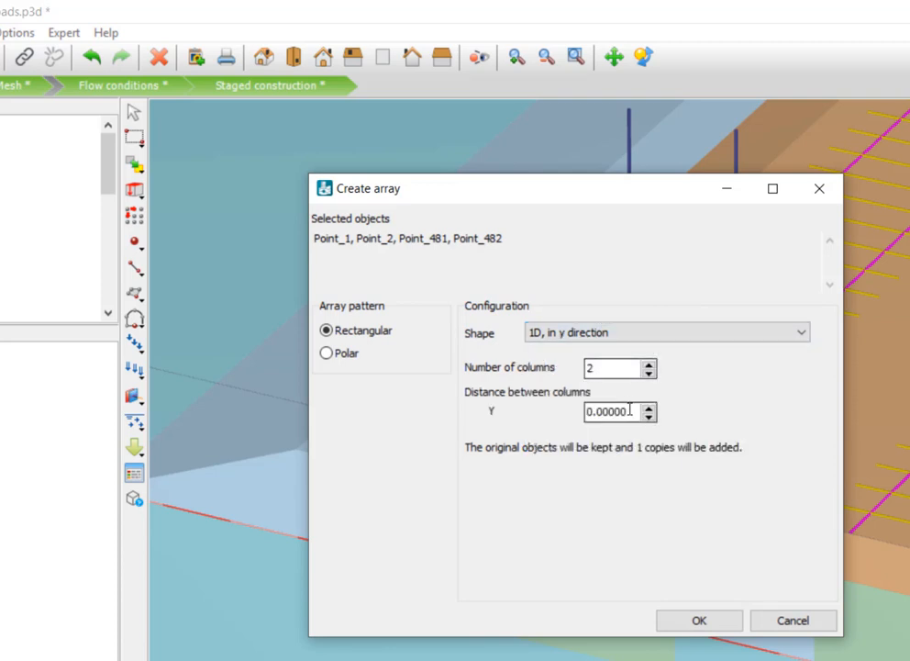
{"action": "triple_click", "coordinate": [612, 412]}
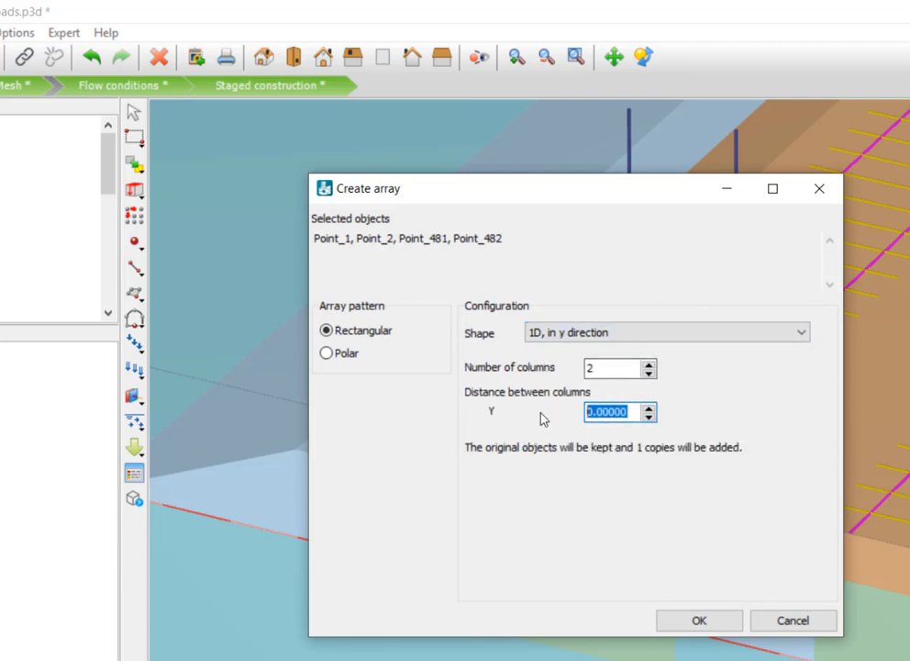
{"action": "type", "text": "19"}
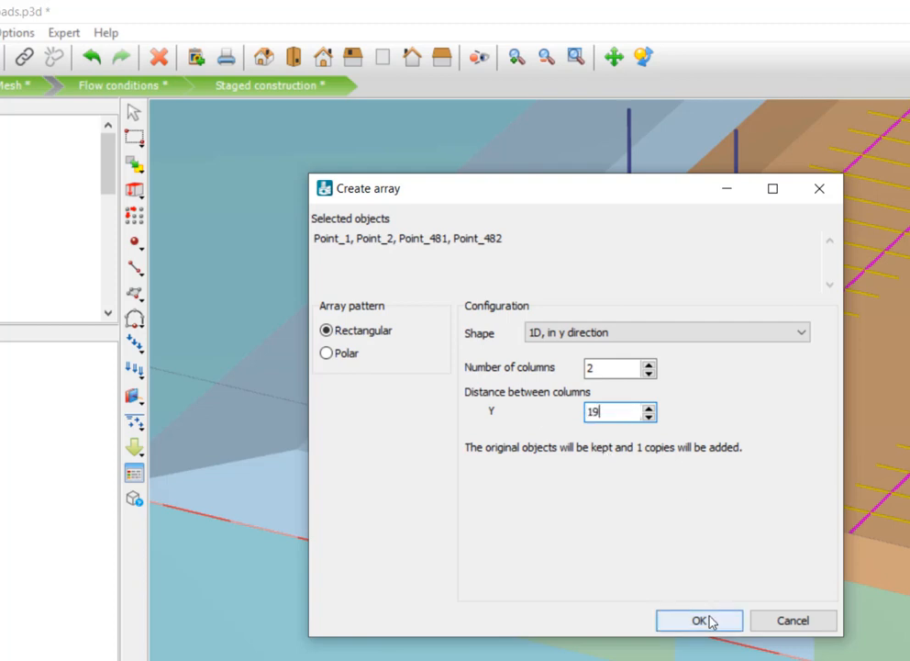
{"action": "left_click", "coordinate": [698, 621]}
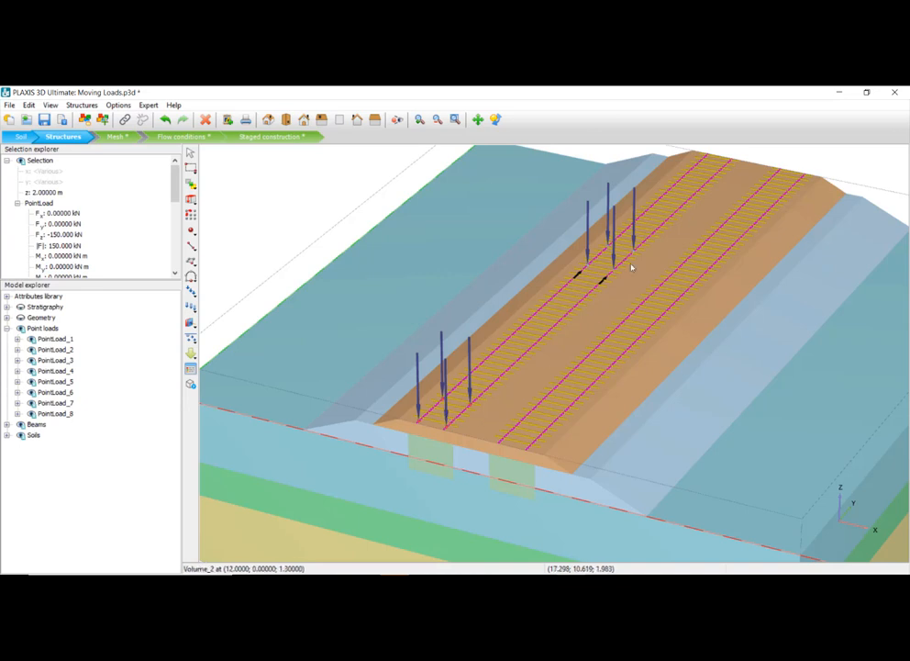
{"action": "mouse_move", "coordinate": [615, 277]}
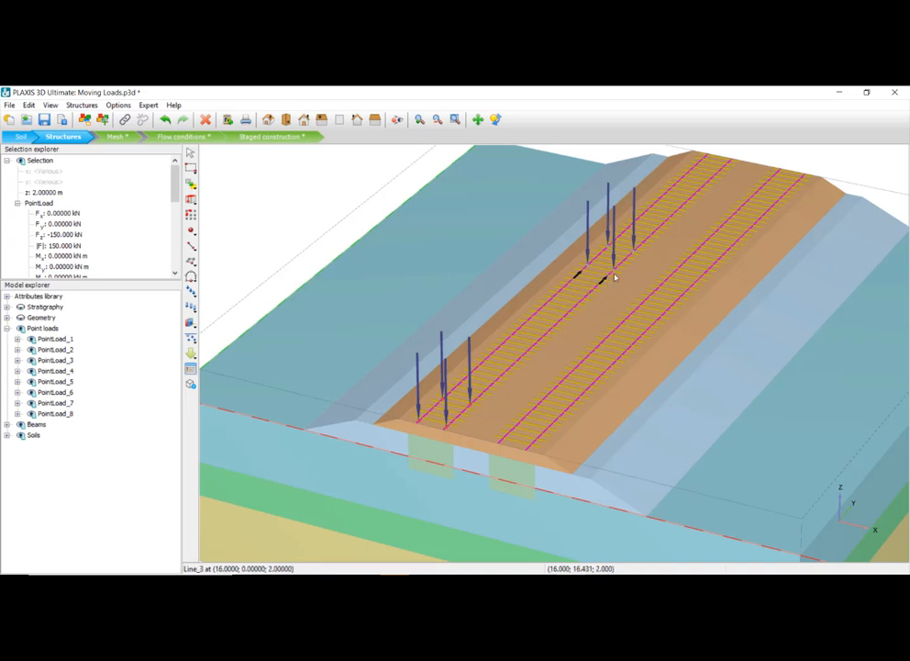
{"action": "mouse_move", "coordinate": [607, 217]}
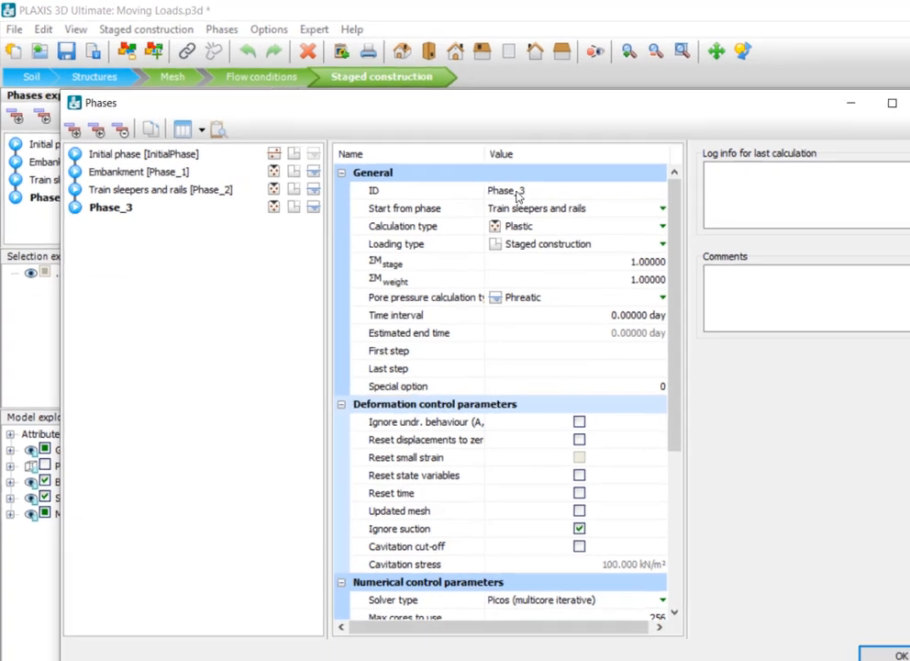
Rename the phase Moving_Loads, make it Dynamic with a 1.5 s time interval.
{"action": "type", "text": "Moving_Load"}
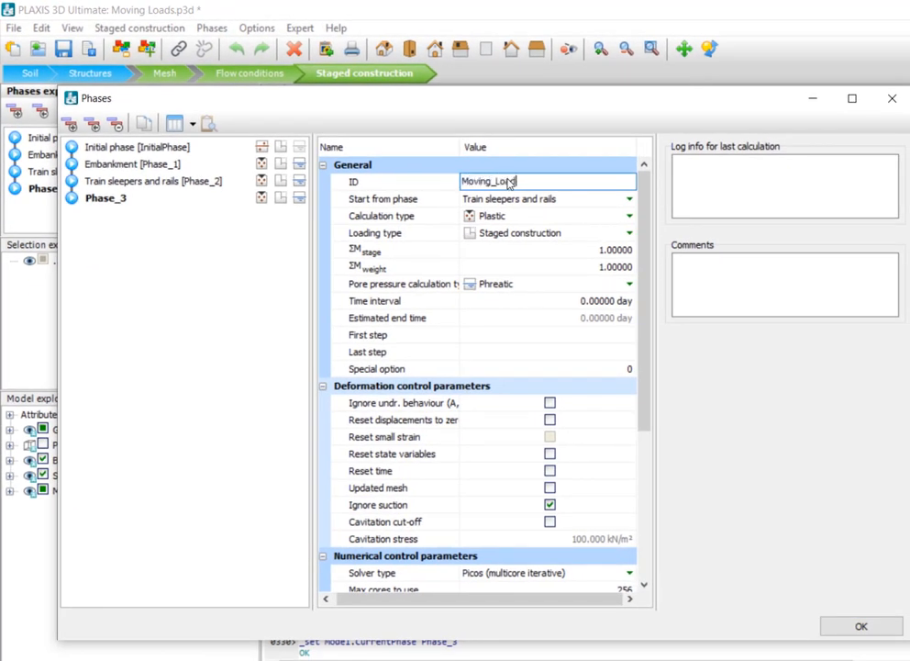
{"action": "left_click", "coordinate": [546, 215]}
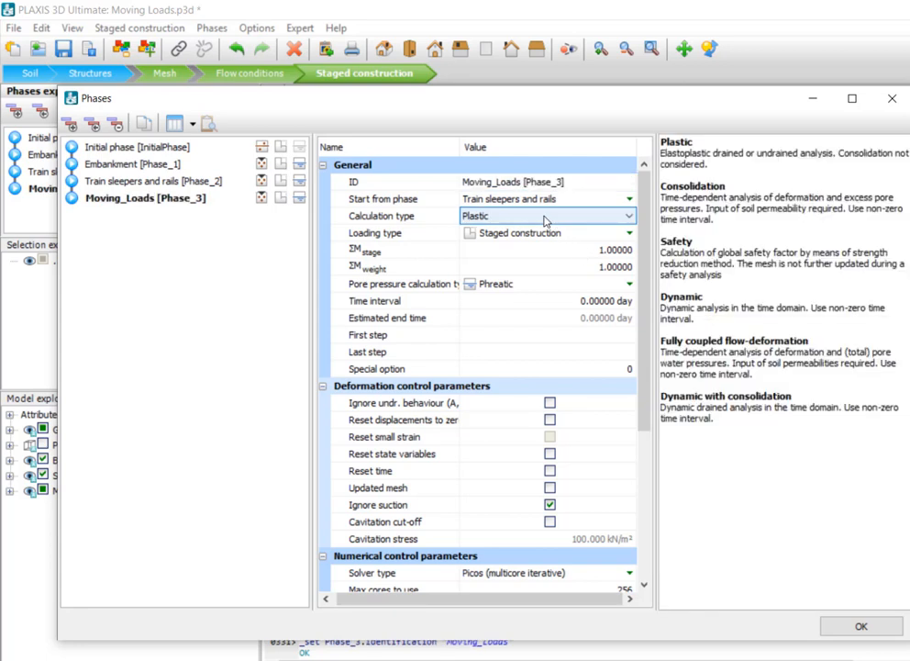
{"action": "left_click", "coordinate": [548, 214]}
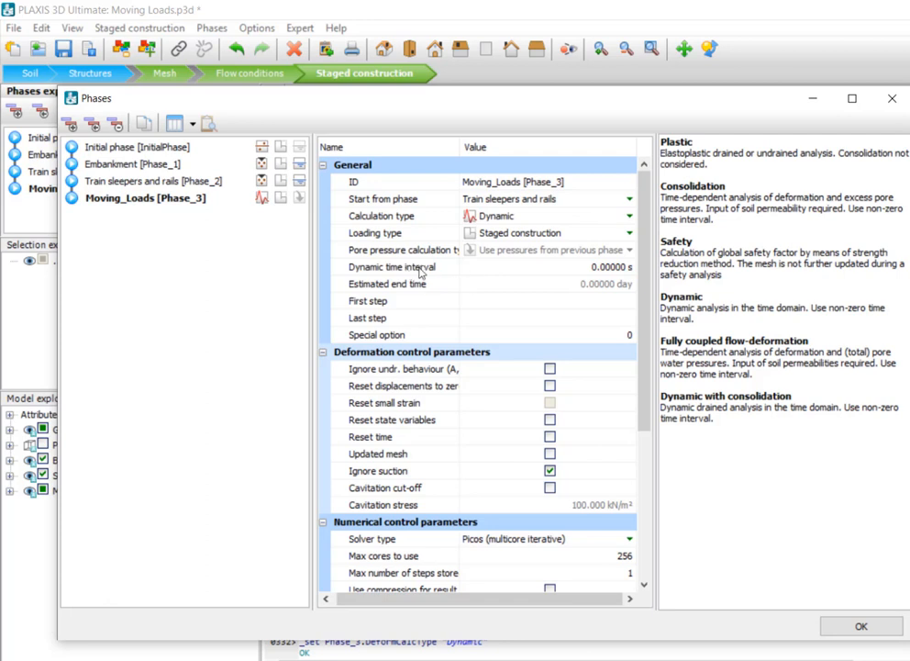
{"action": "mouse_move", "coordinate": [695, 107]}
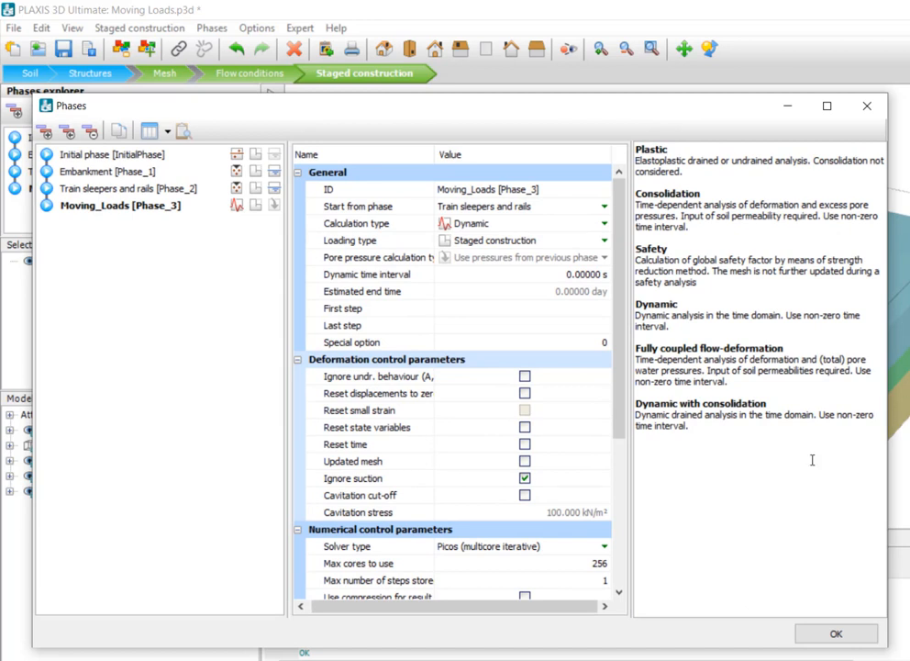
{"action": "mouse_move", "coordinate": [810, 465]}
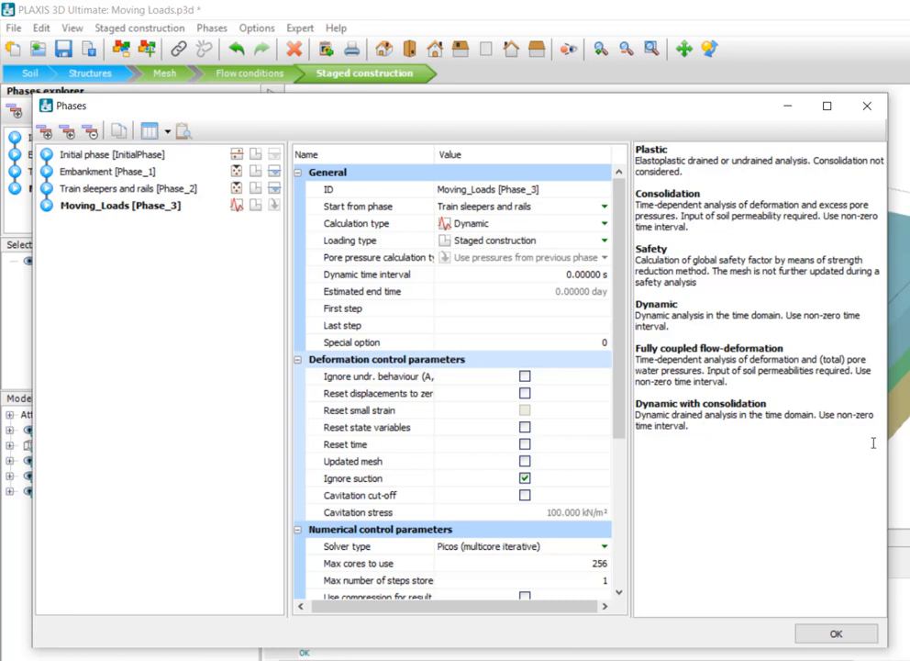
{"action": "mouse_move", "coordinate": [780, 471]}
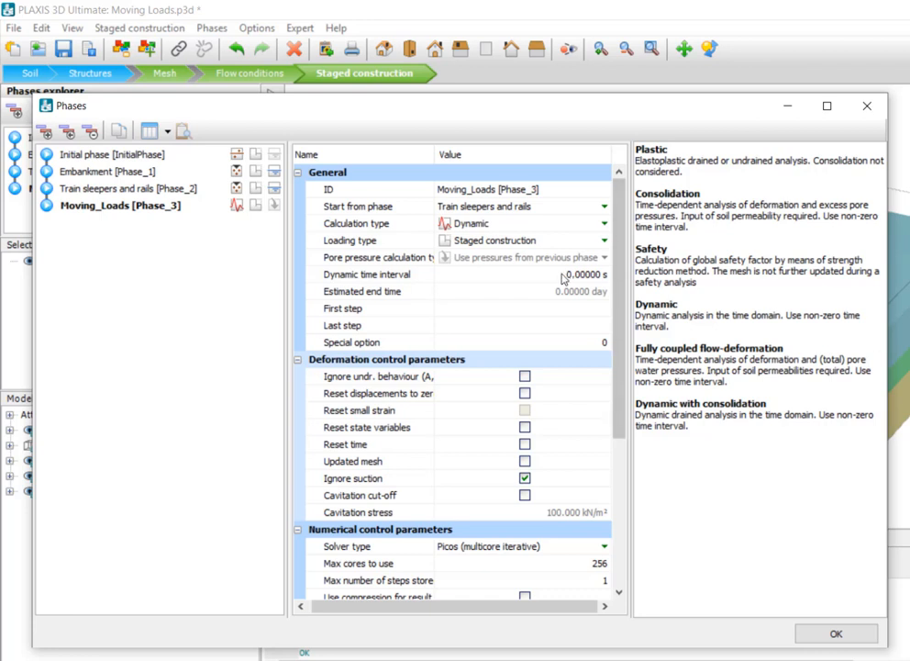
{"action": "type", "text": "1.5"}
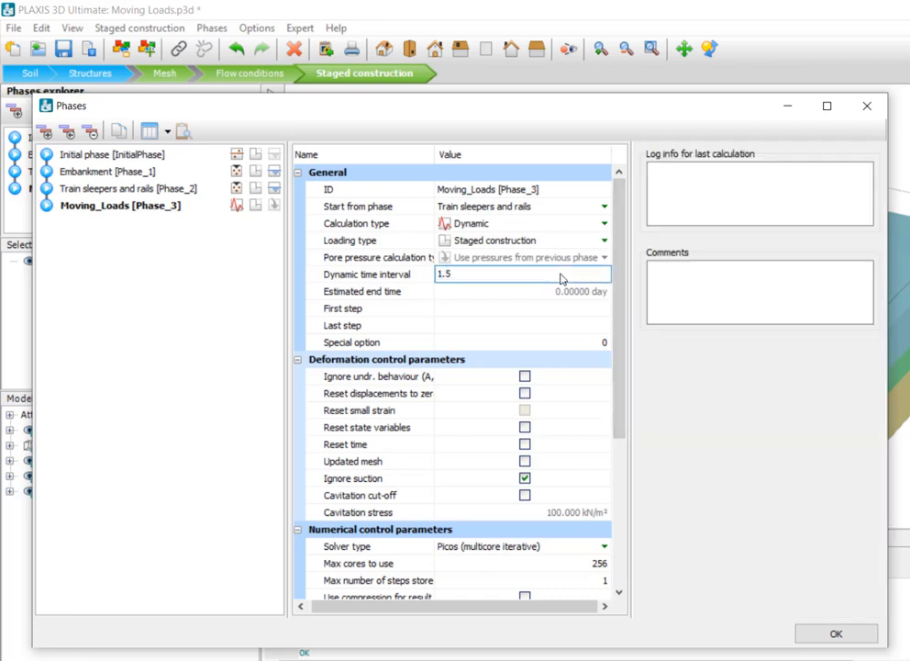
{"action": "left_click", "coordinate": [522, 341]}
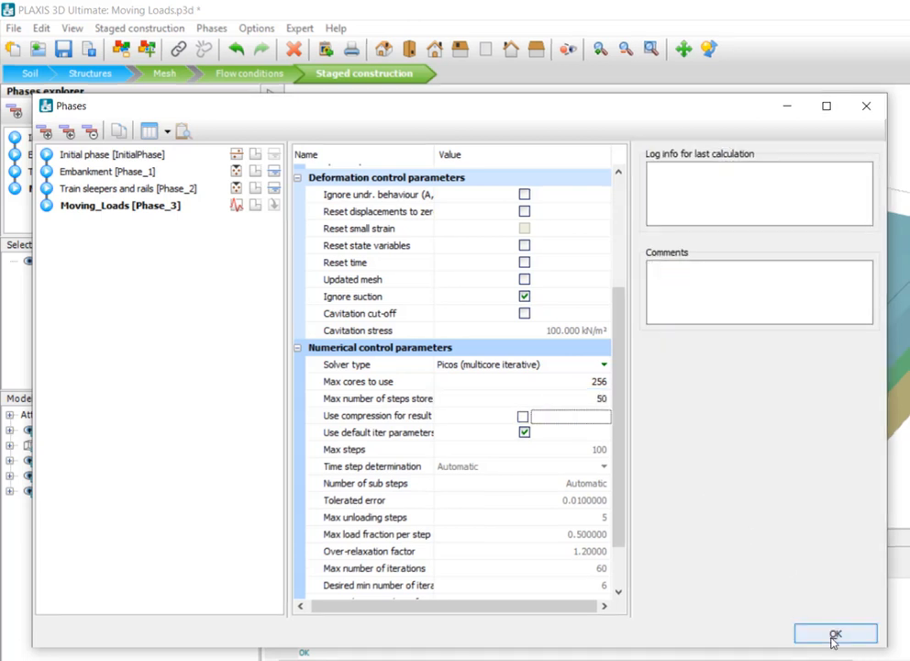
{"action": "left_click", "coordinate": [835, 634]}
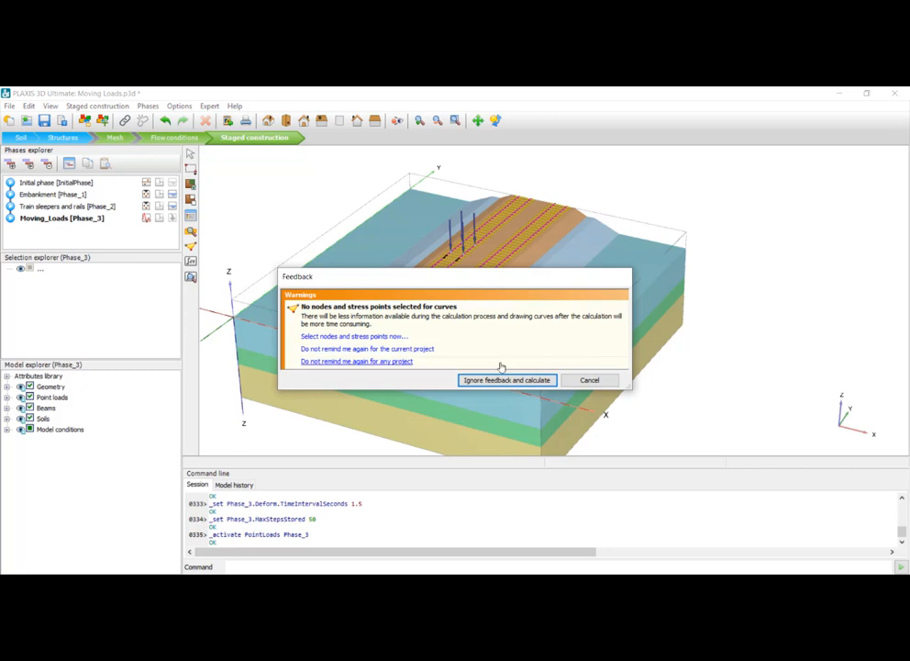
Ignore the feedback warning and calculate the Moving_Loads phase.
{"action": "left_click", "coordinate": [505, 379]}
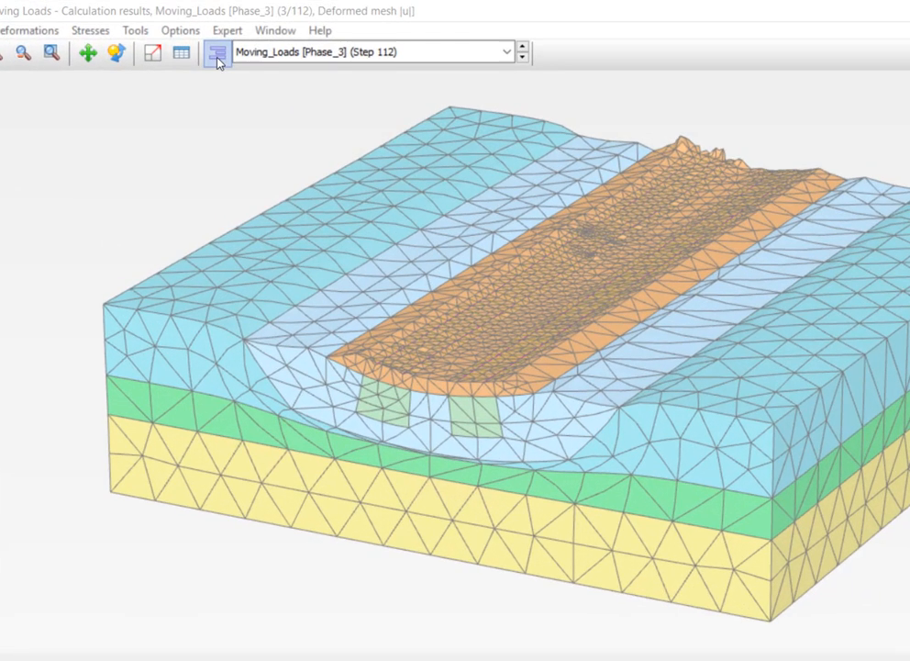
Display the deformed mesh at intermediate step 34 (0.33 s).
{"action": "left_click", "coordinate": [505, 51]}
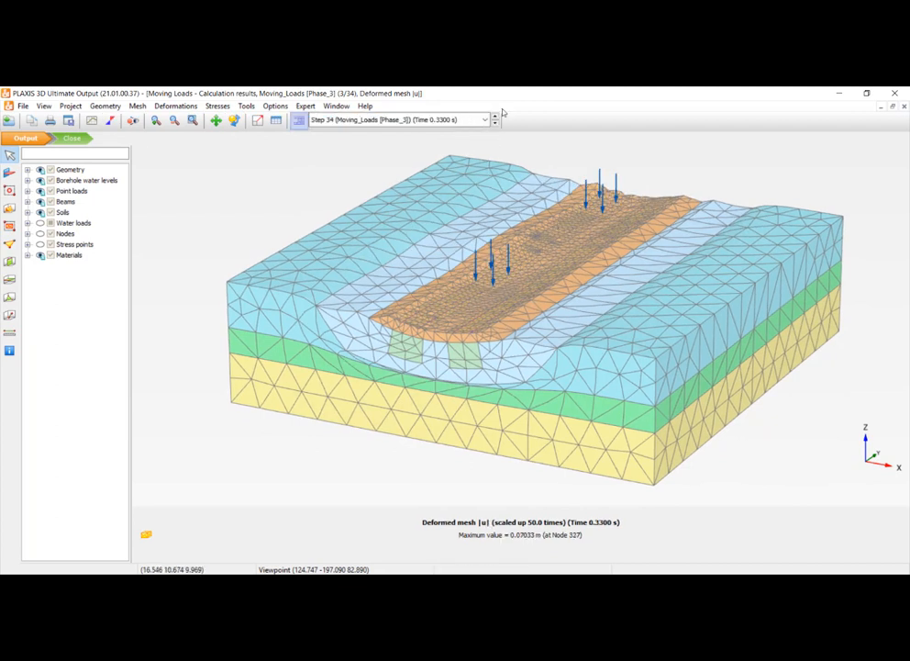
Advance the results through steps 36 and 38 to step 40 (0.42 s).
{"action": "left_click", "coordinate": [495, 116]}
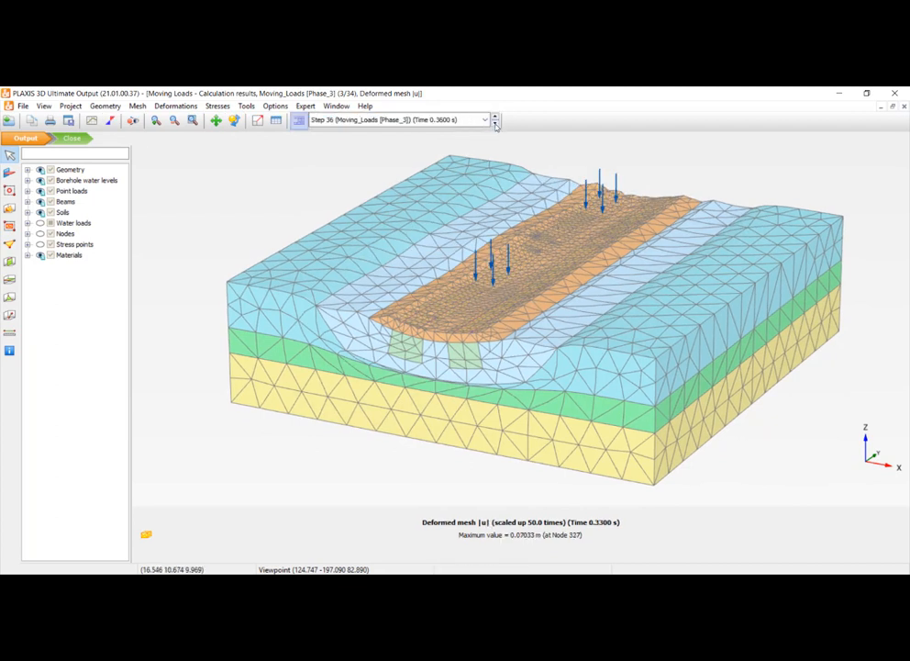
{"action": "left_click", "coordinate": [494, 117]}
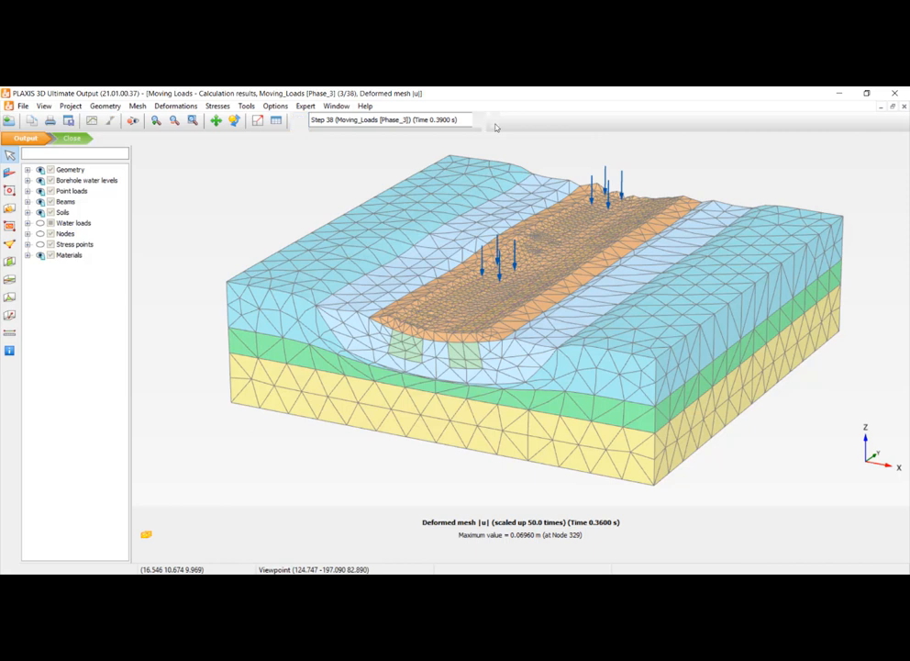
{"action": "left_click", "coordinate": [494, 116]}
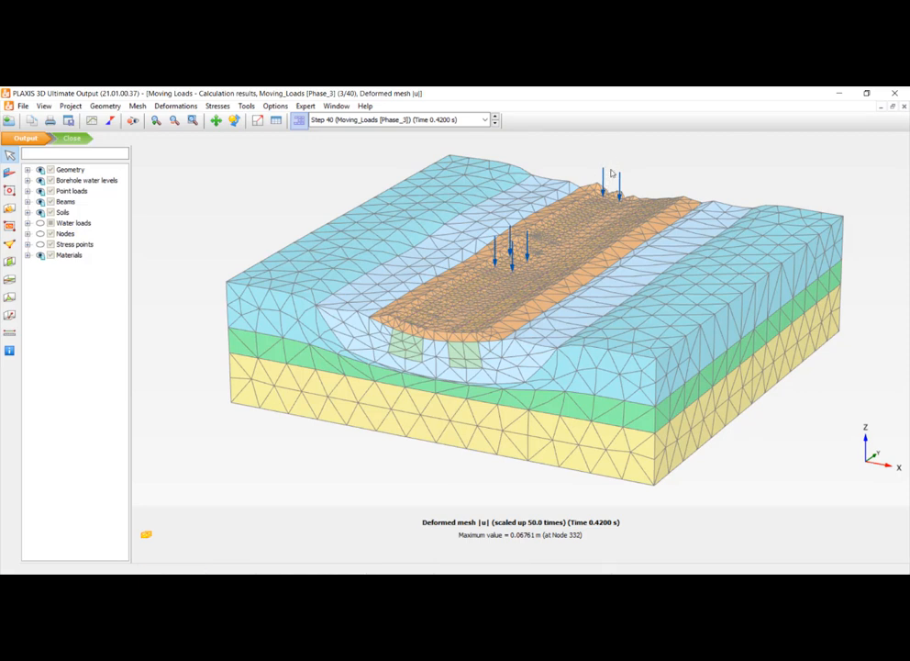
{"action": "mouse_move", "coordinate": [540, 292]}
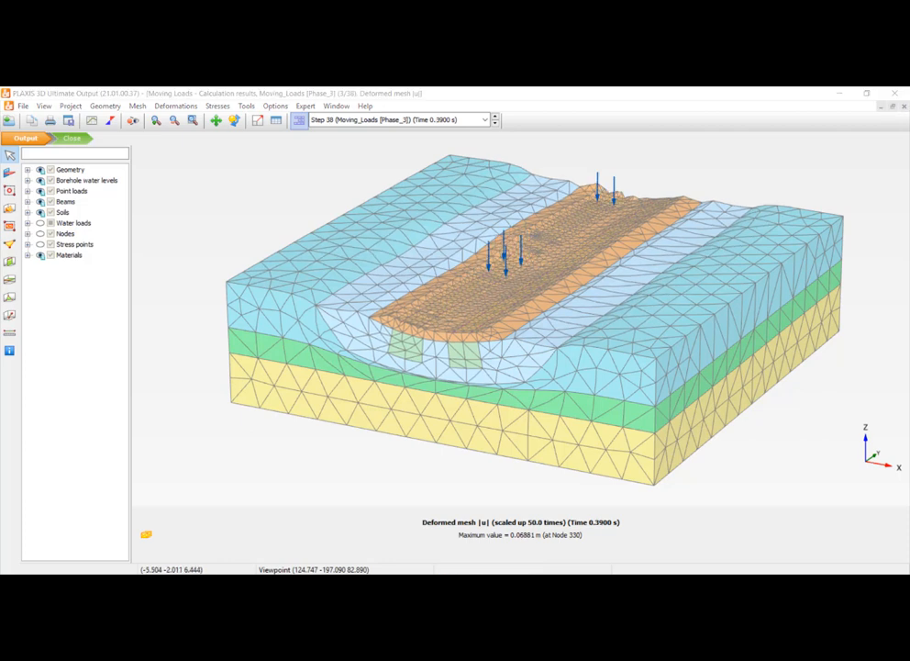
{"action": "mouse_move", "coordinate": [494, 120]}
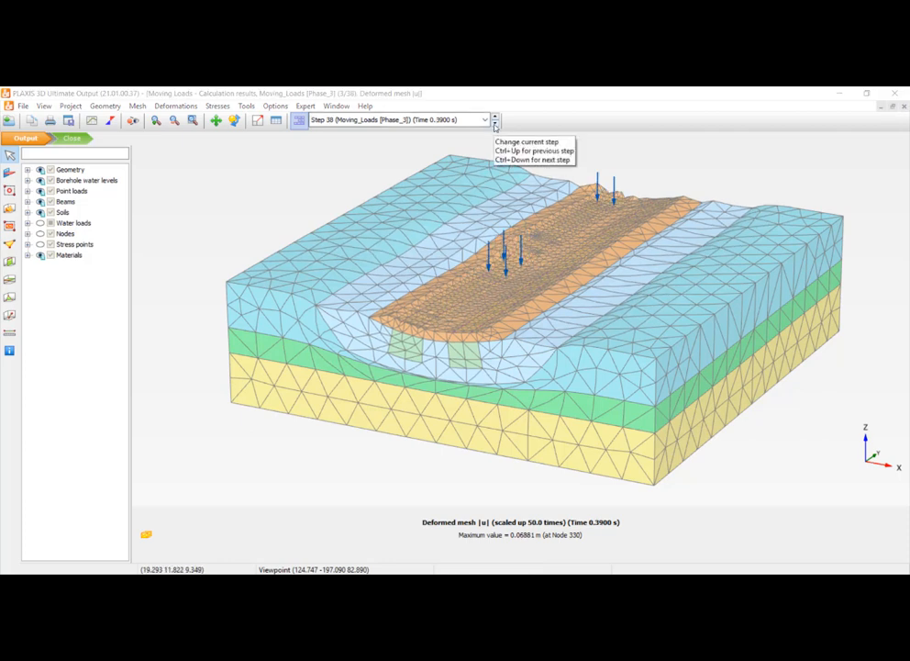
{"action": "left_click", "coordinate": [495, 121]}
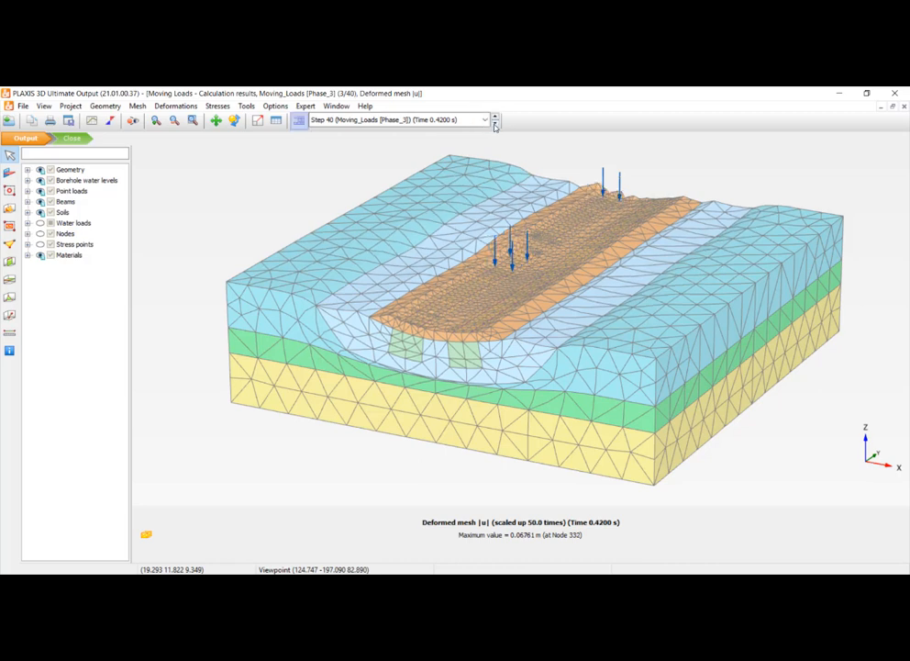
{"action": "mouse_move", "coordinate": [493, 126]}
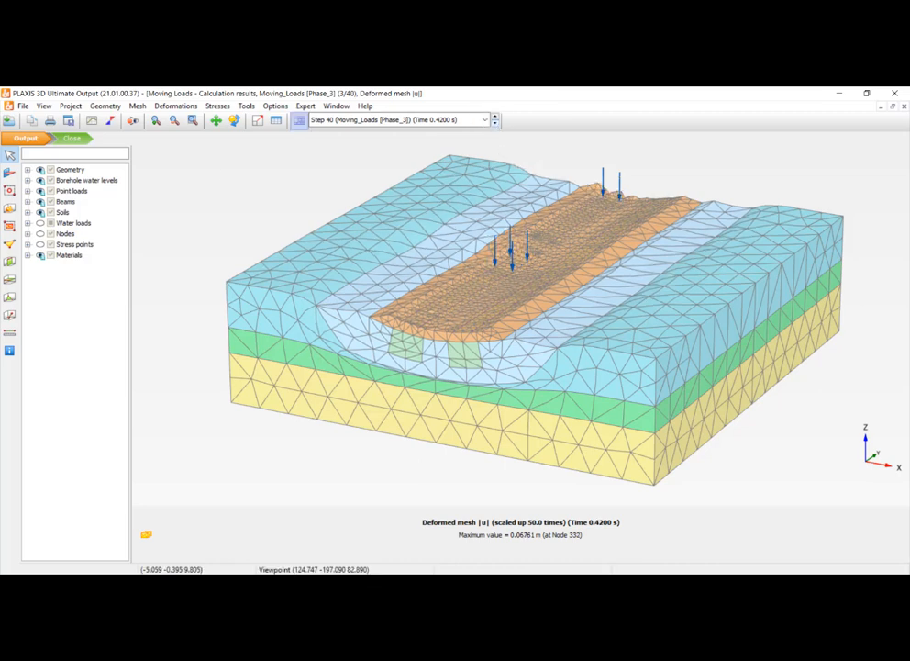